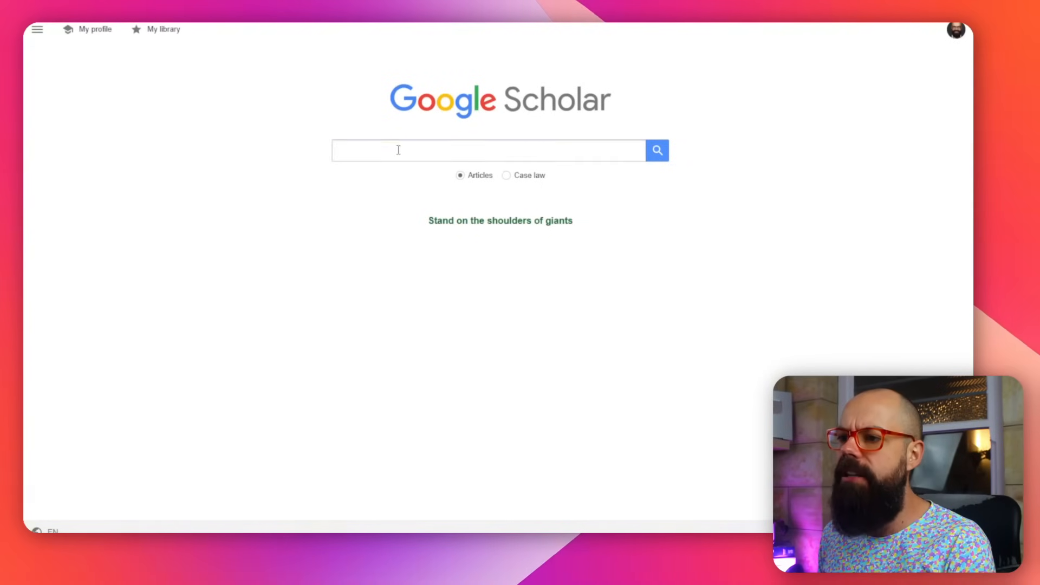
# Step: Run a Google Scholar search for the title '18% Efficiency organic solar cells'
pyautogui.write('18% Efficiency organic solar cells')
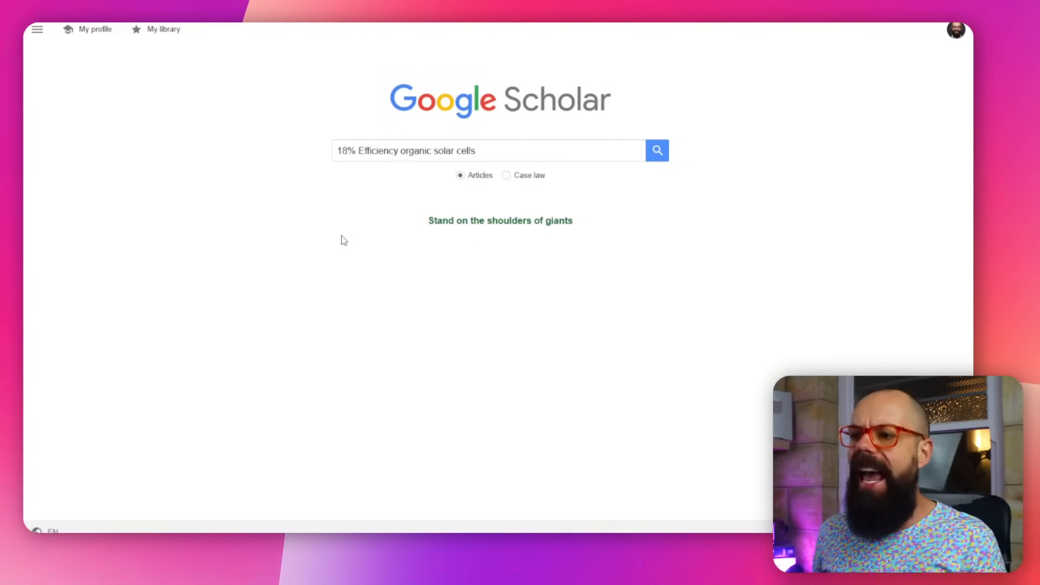
pyautogui.click(657, 151)
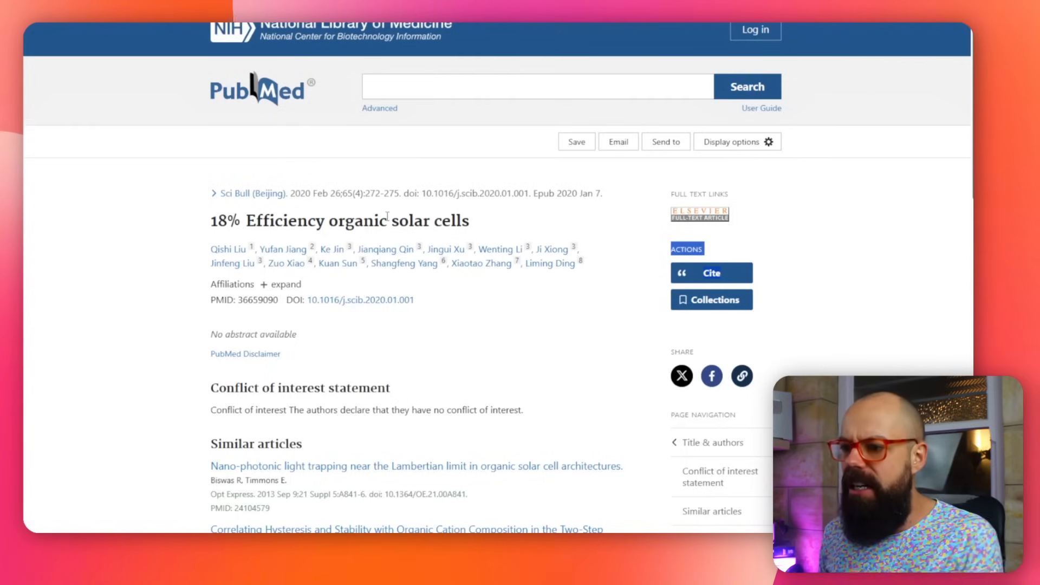
# Step: Follow the PubMed record's Elsevier full-text link to the paper's ScienceDirect page
pyautogui.scroll(-3)
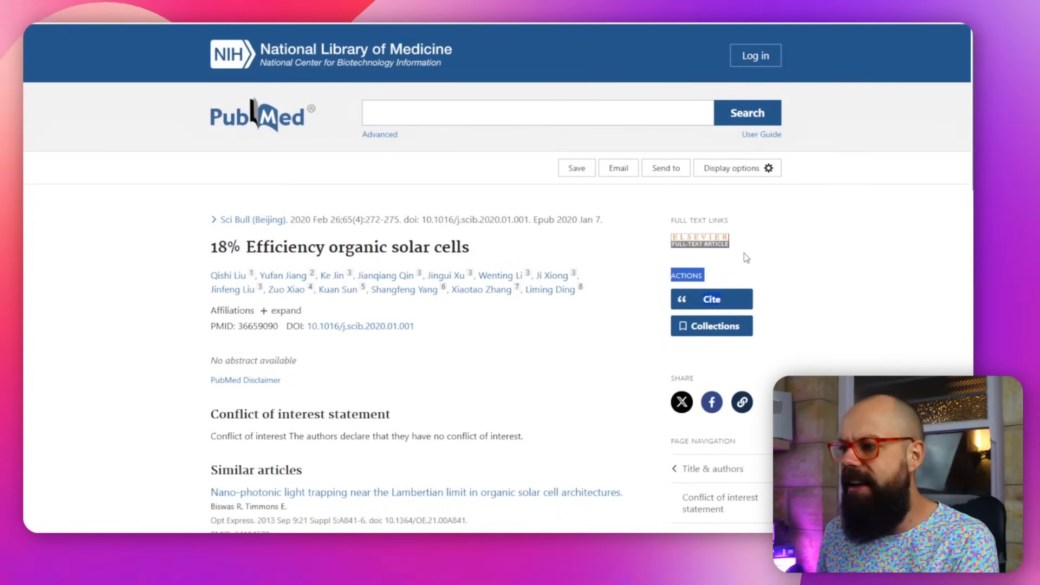
pyautogui.moveTo(700, 240)
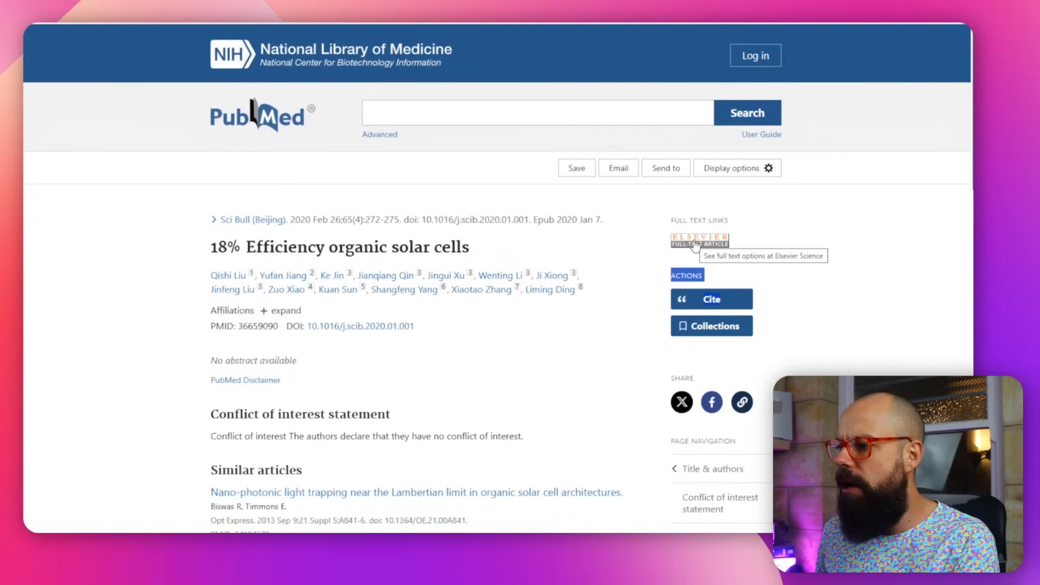
pyautogui.click(695, 240)
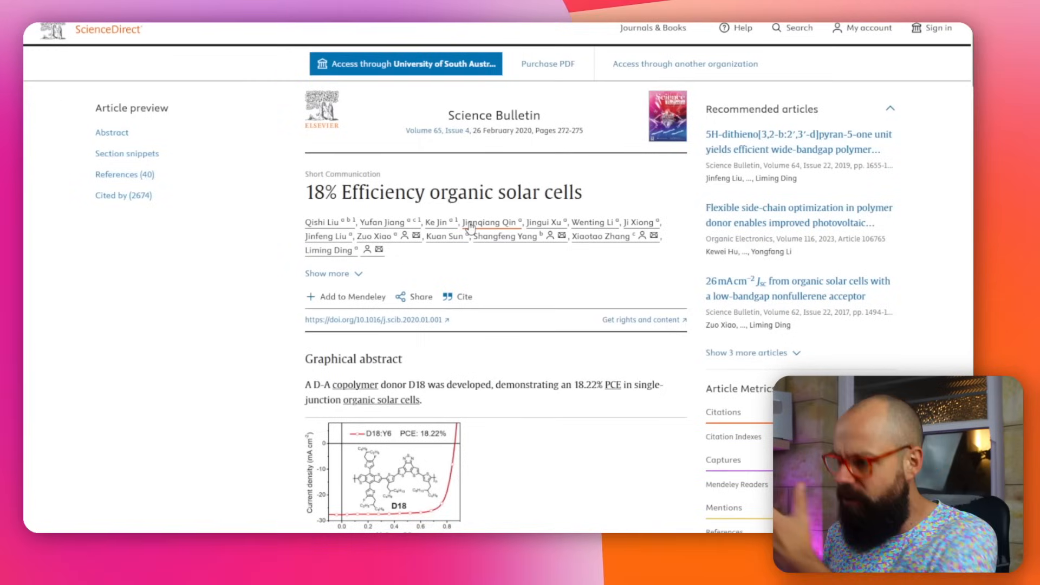
pyautogui.scroll(-3)
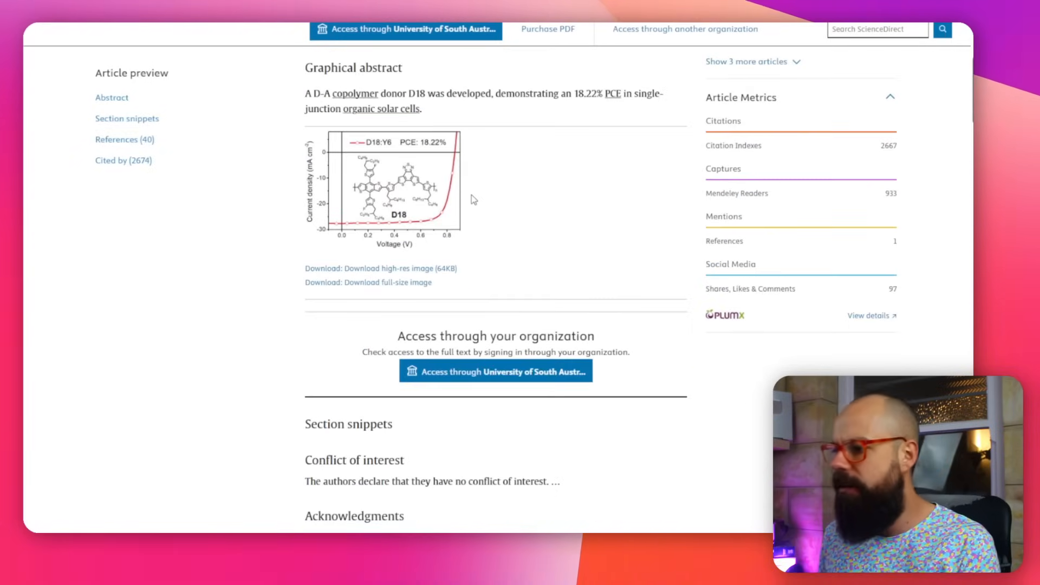
pyautogui.scroll(-3)
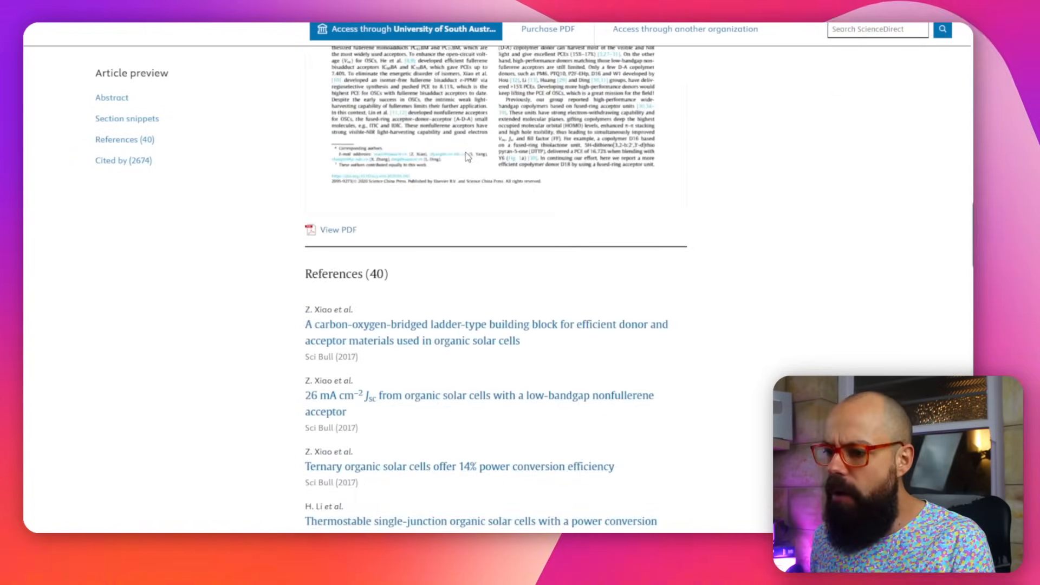
pyautogui.scroll(3)
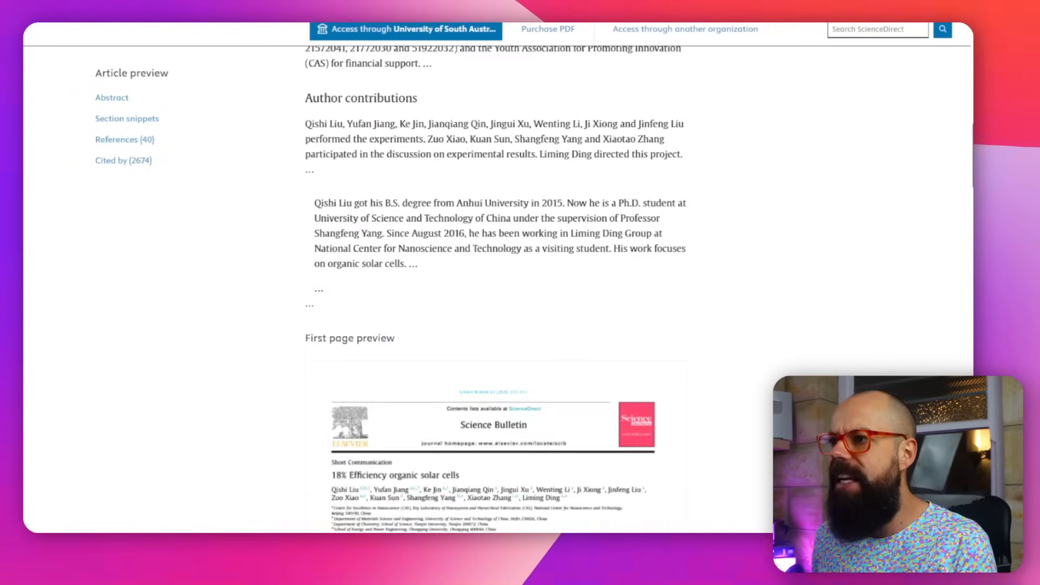
pyautogui.click(546, 28)
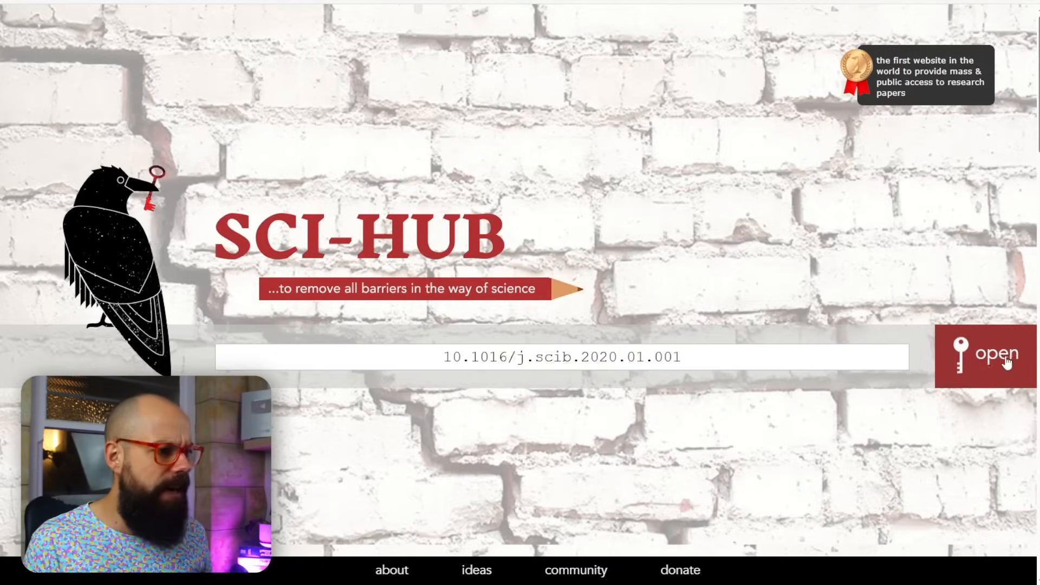
# Step: Retrieve the paper for DOI 10.1016/j.scib.2020.01.001 through Sci-Hub
pyautogui.click(986, 355)
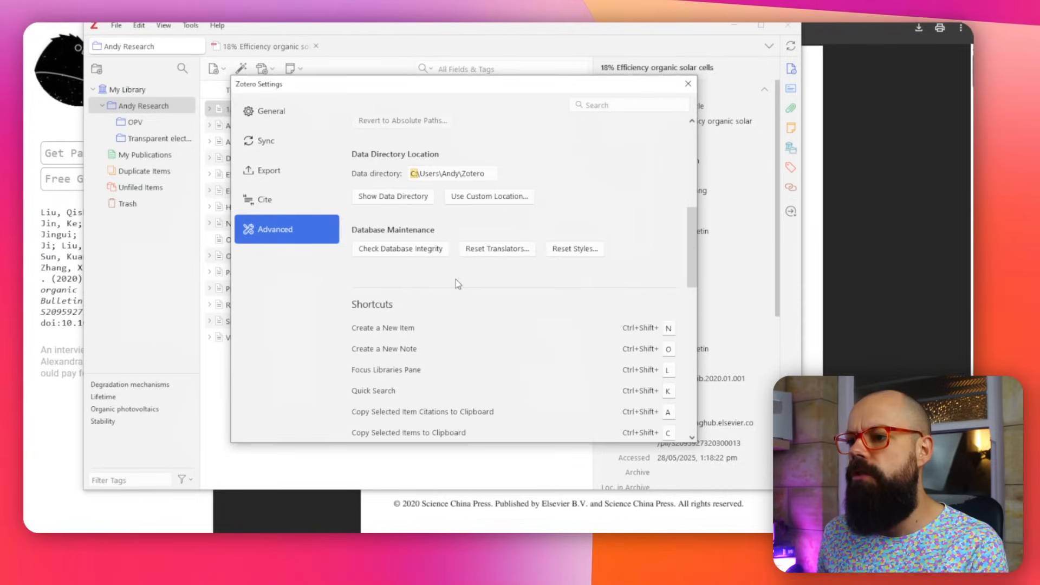
# Step: Launch the Config Editor from Zotero's Advanced settings
pyautogui.scroll(-3)
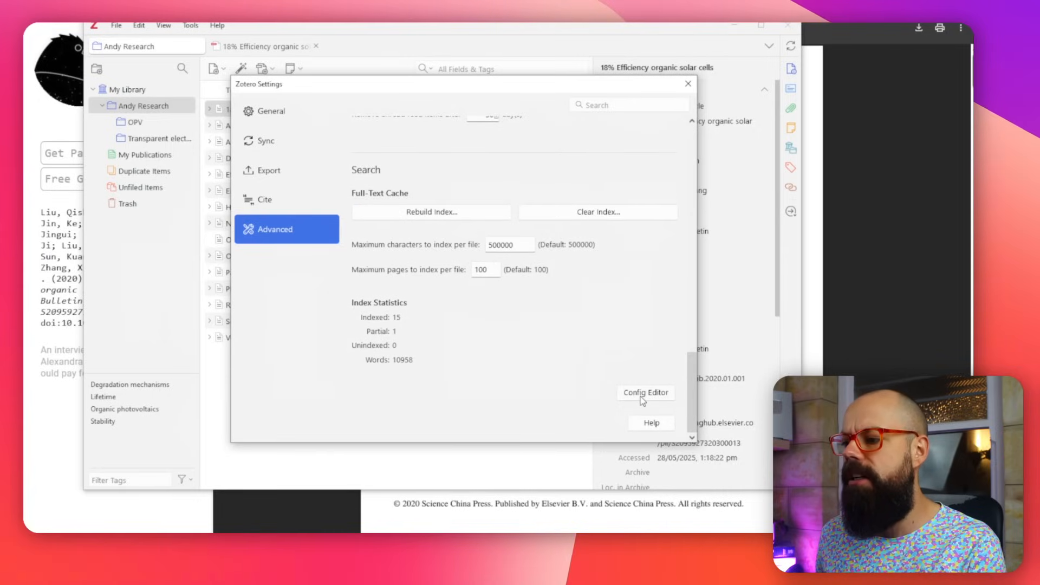
pyautogui.click(644, 392)
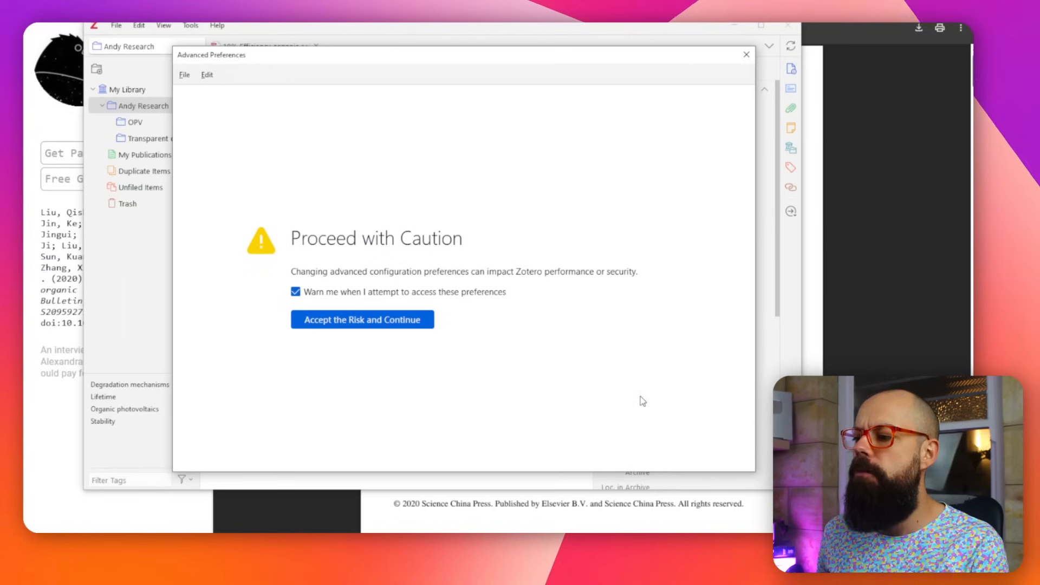
pyautogui.moveTo(338, 281)
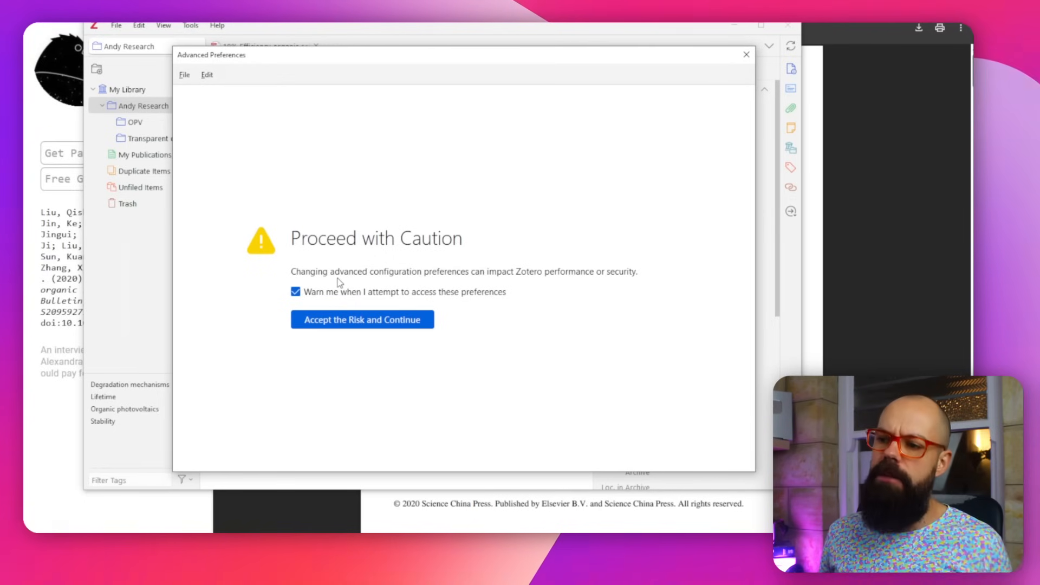
pyautogui.moveTo(369, 327)
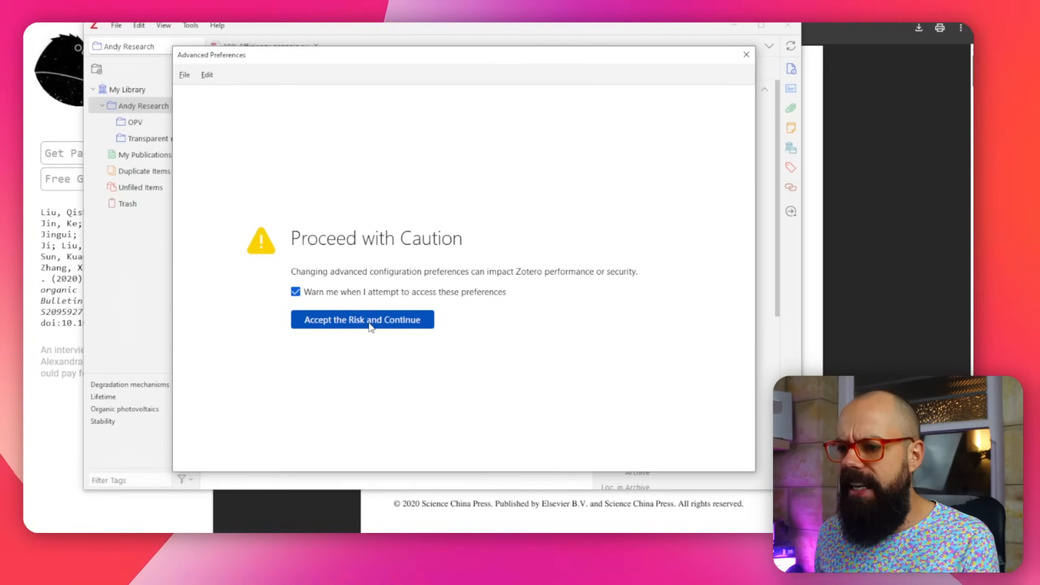
# Step: Accept the risk, filter preferences by 'resol', and edit extensions.zotero.findPDFs.resolvers
pyautogui.click(362, 319)
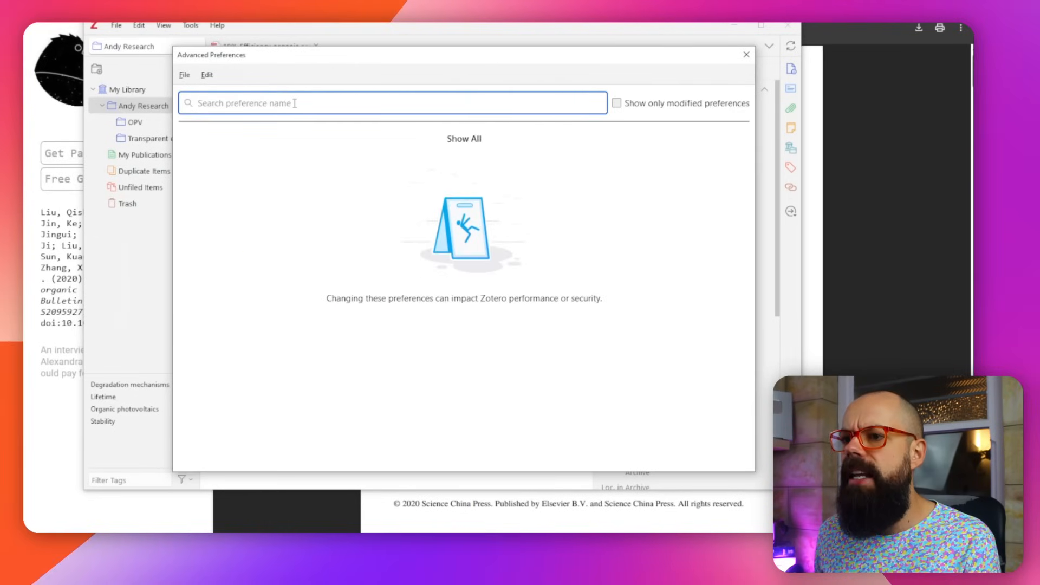
pyautogui.write('resolve')
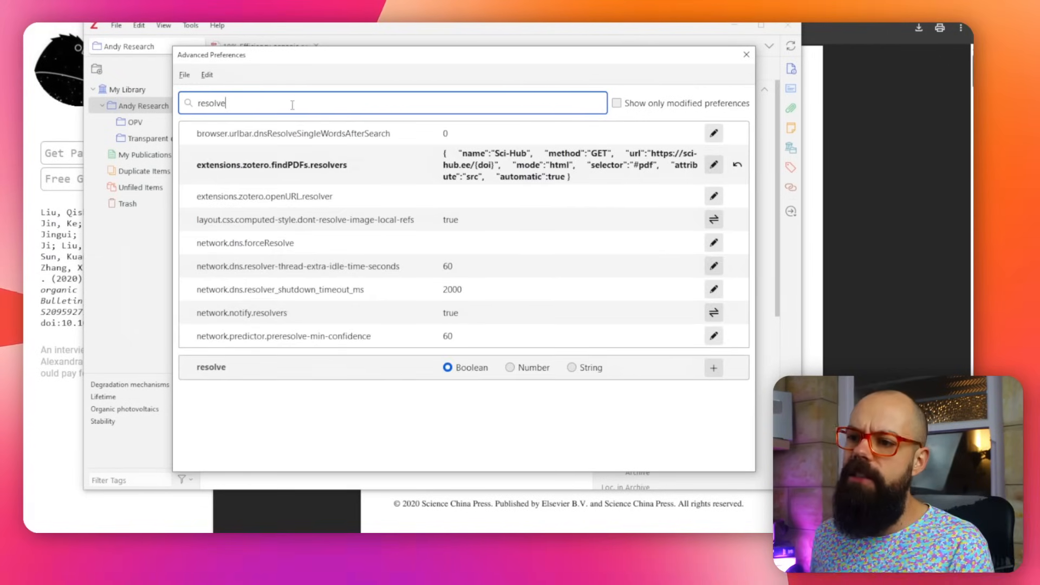
pyautogui.click(272, 164)
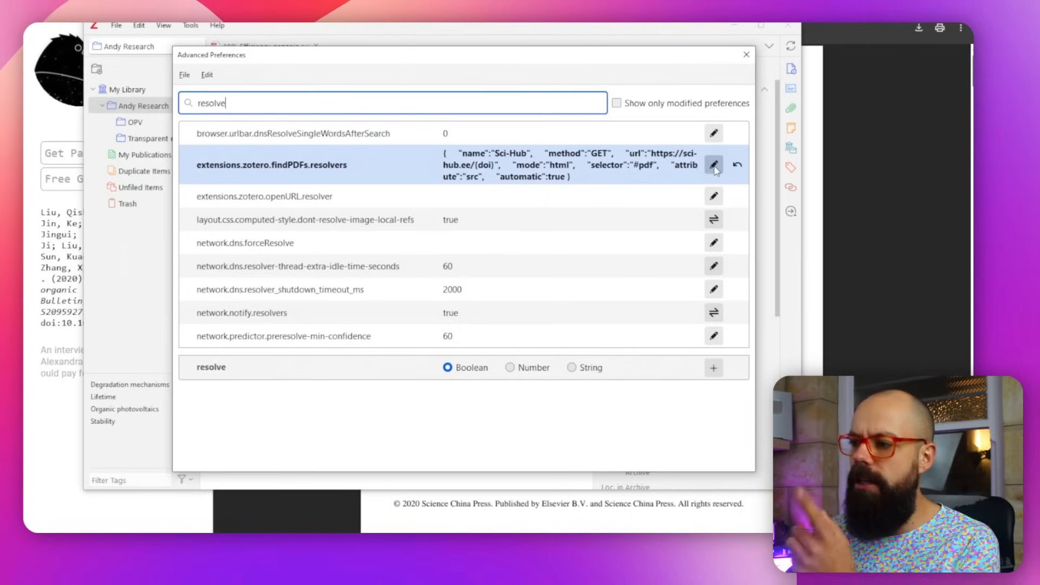
pyautogui.click(714, 165)
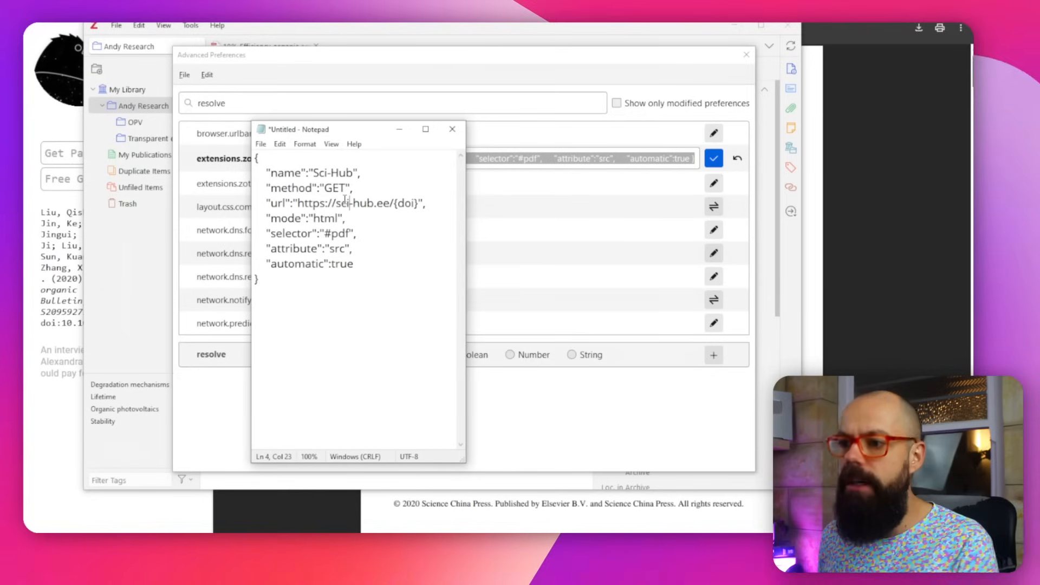
# Step: Select the Sci-Hub domain in the resolver JSON address
pyautogui.doubleClick(323, 174)
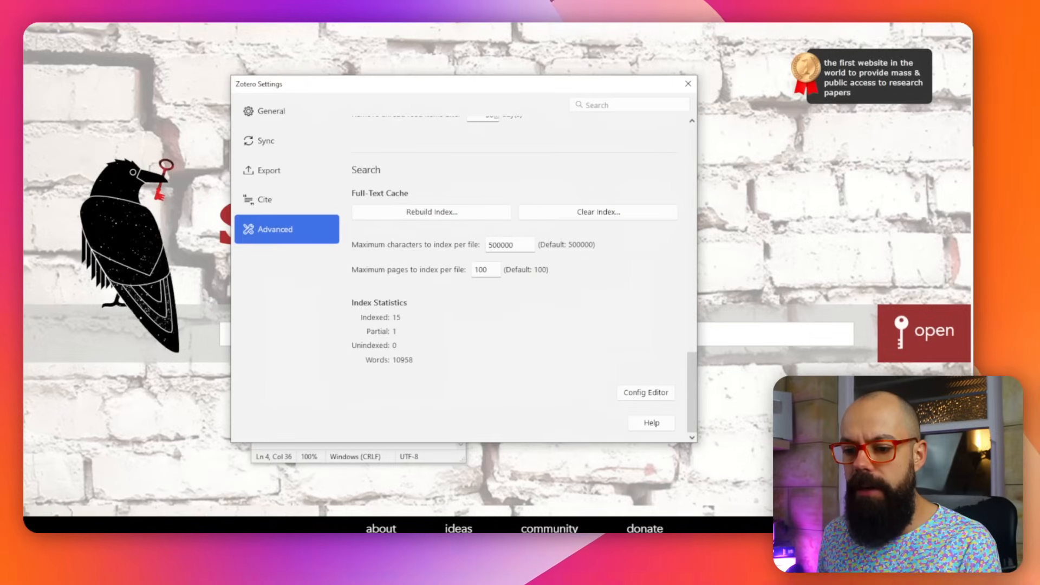
# Step: Close settings, copy the PubMed DOI, and add it through Add Item by Identifier
pyautogui.click(644, 392)
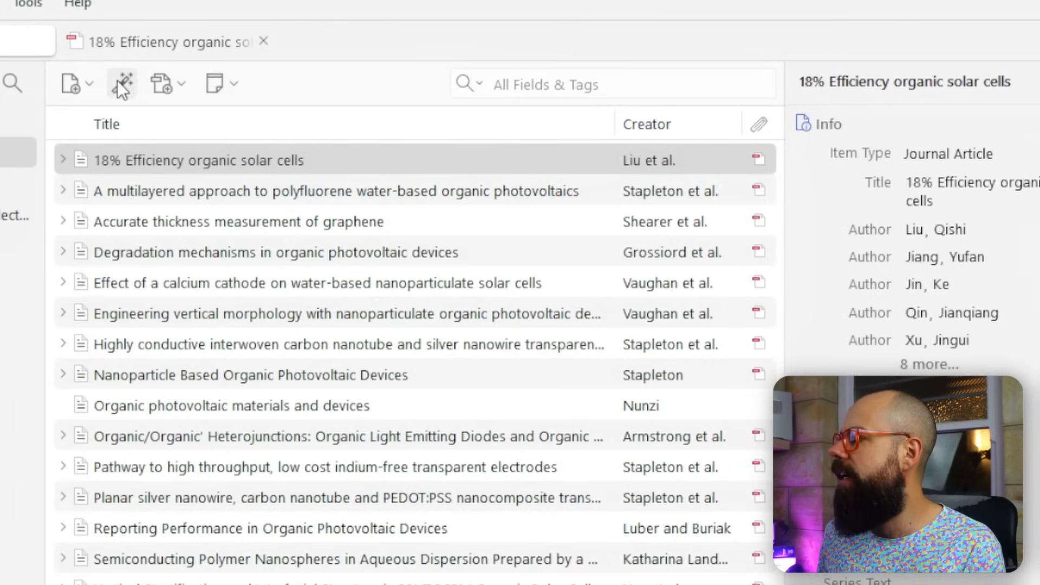
pyautogui.click(122, 83)
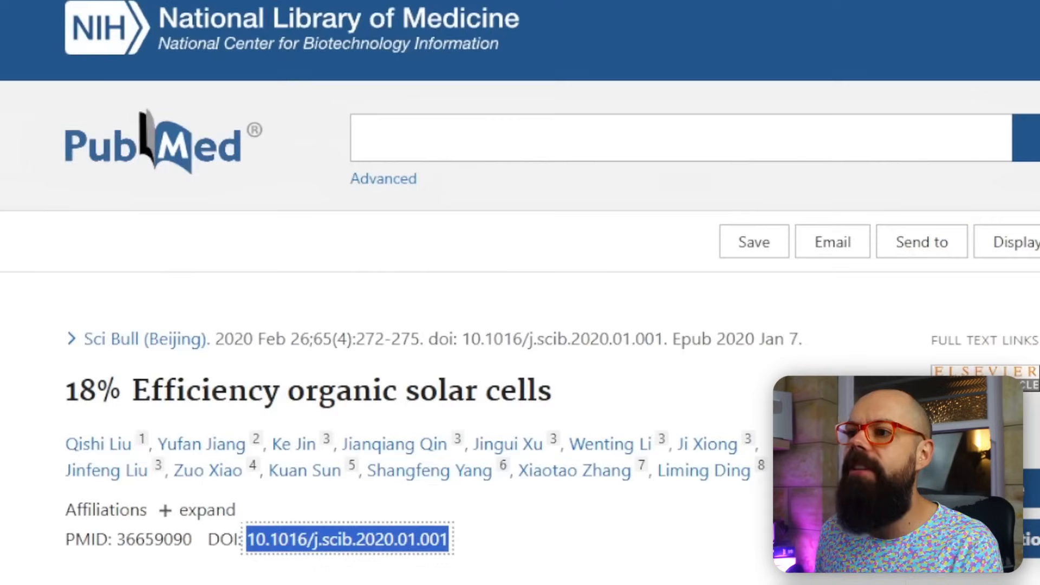
pyautogui.rightClick(347, 540)
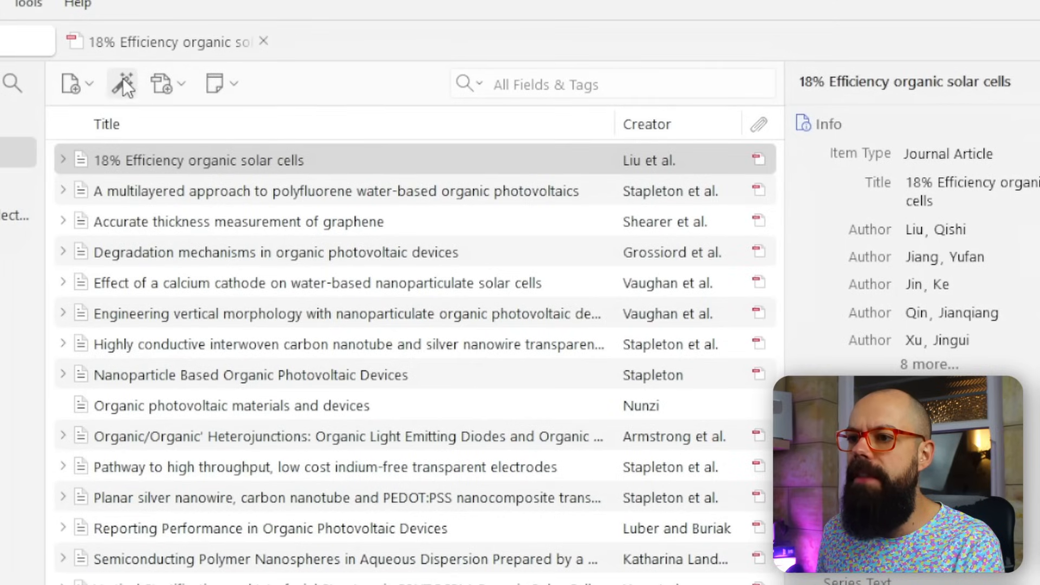
pyautogui.click(122, 83)
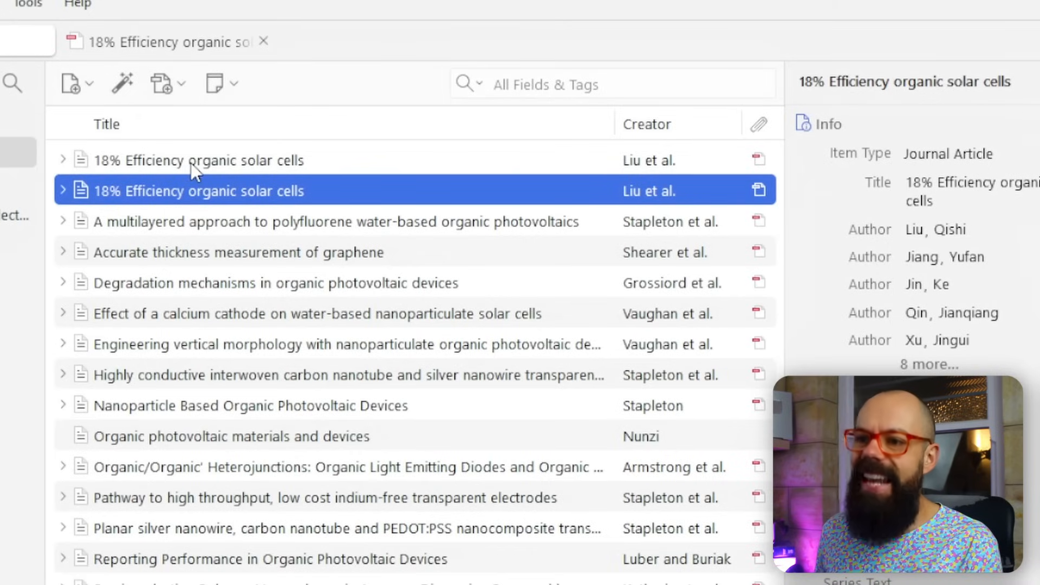
pyautogui.moveTo(753, 268)
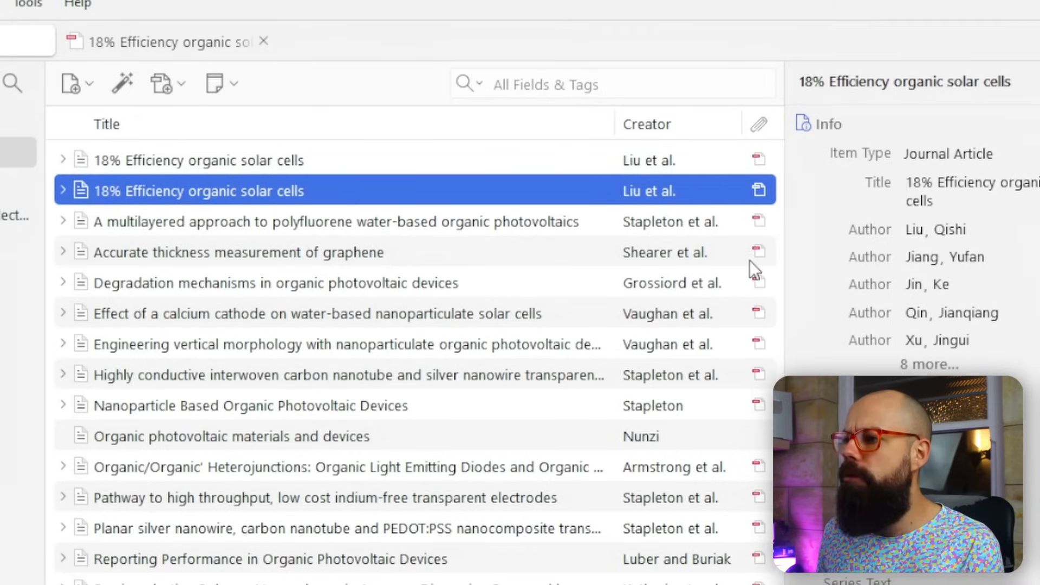
pyautogui.moveTo(766, 202)
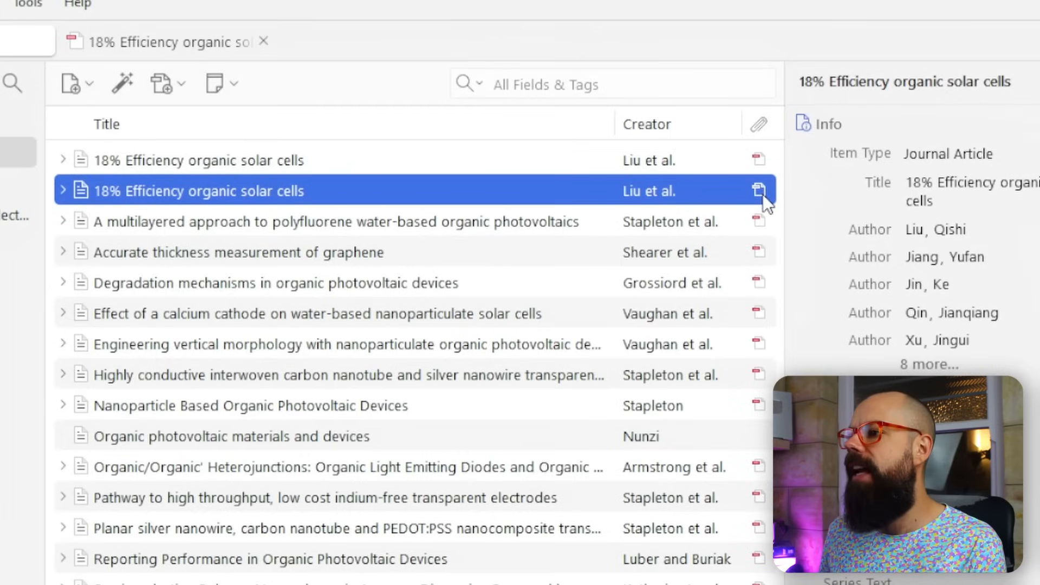
pyautogui.moveTo(768, 390)
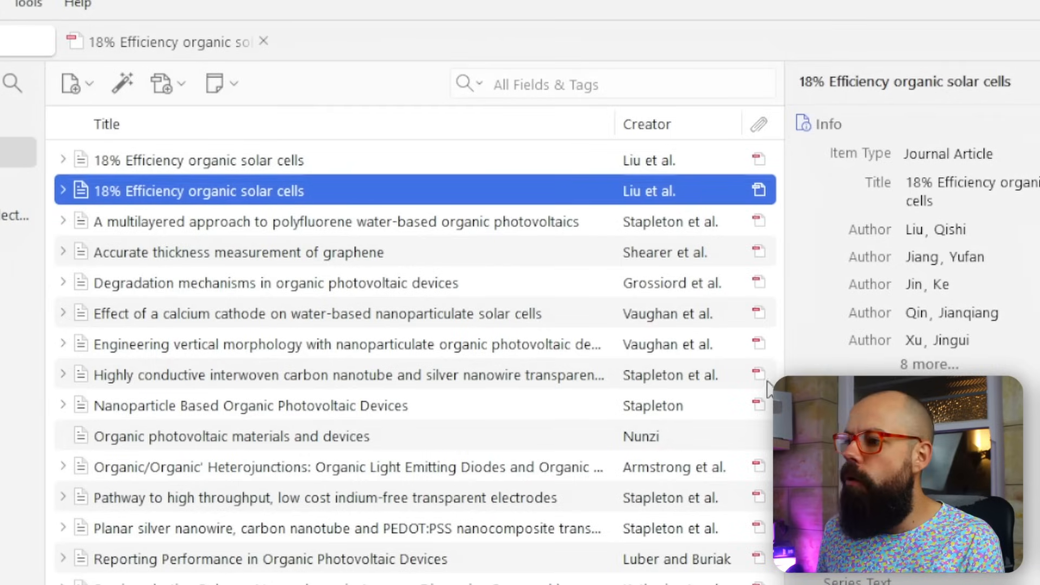
pyautogui.moveTo(744, 188)
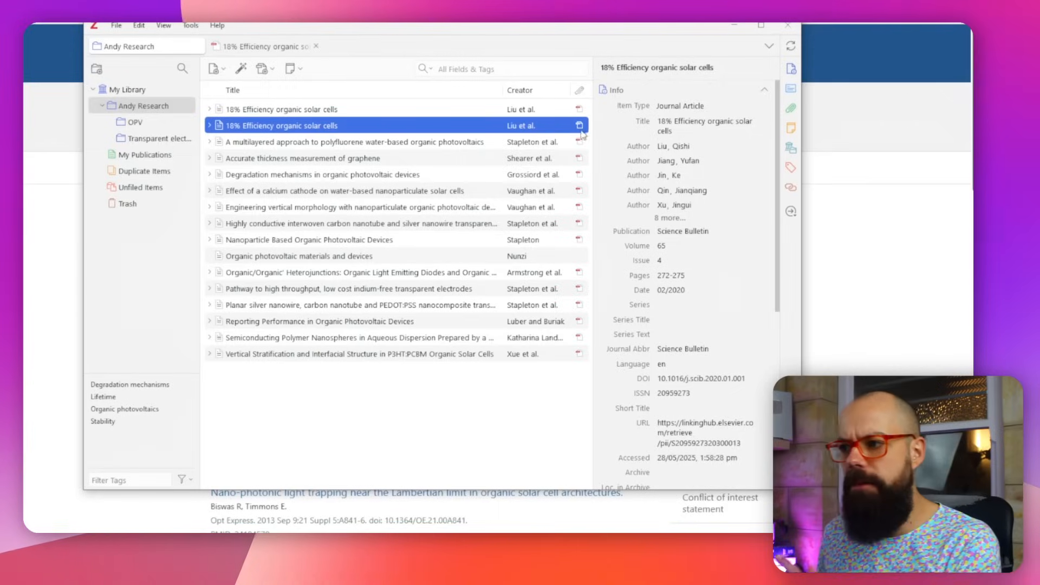
# Step: Scroll through the pages of the newly added paper's PDF
pyautogui.scroll(-3)
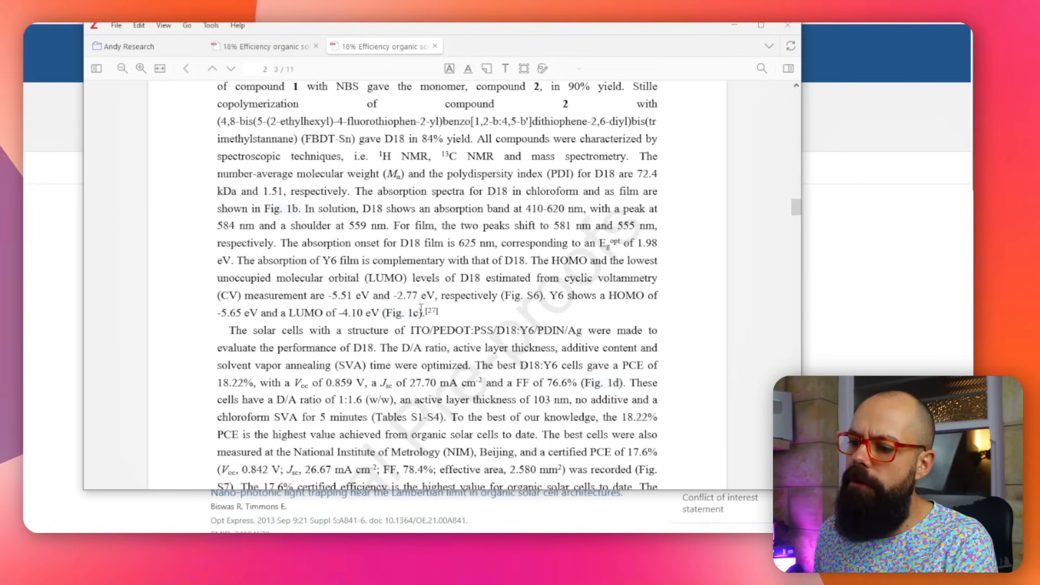
pyautogui.scroll(-3)
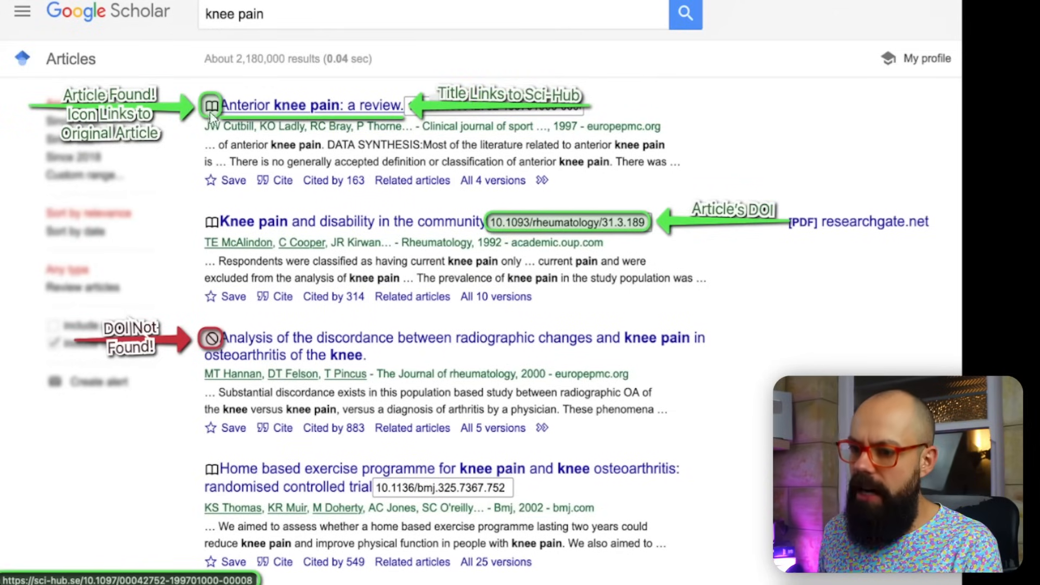
pyautogui.moveTo(362, 338)
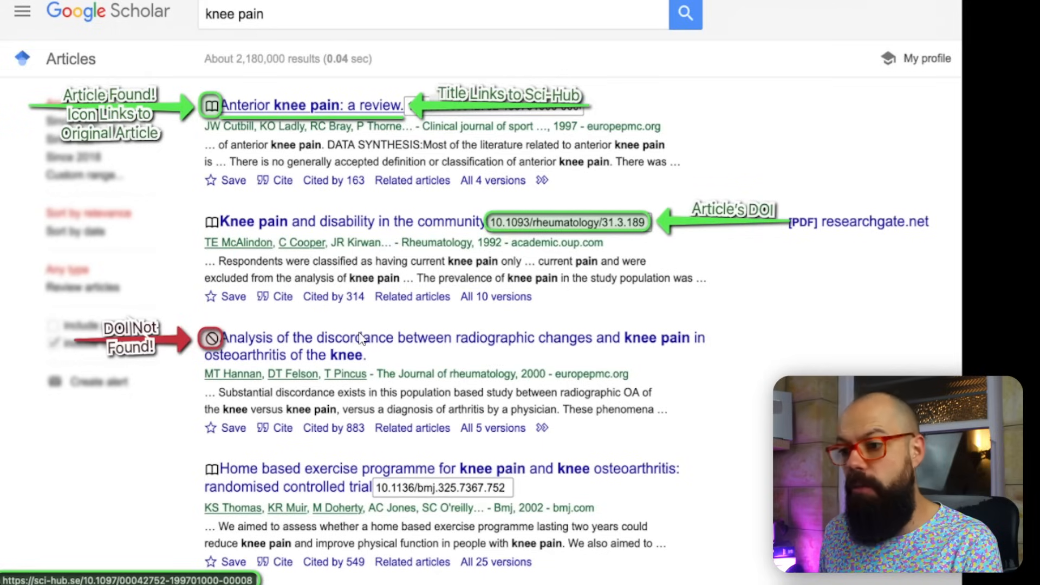
pyautogui.moveTo(848, 126)
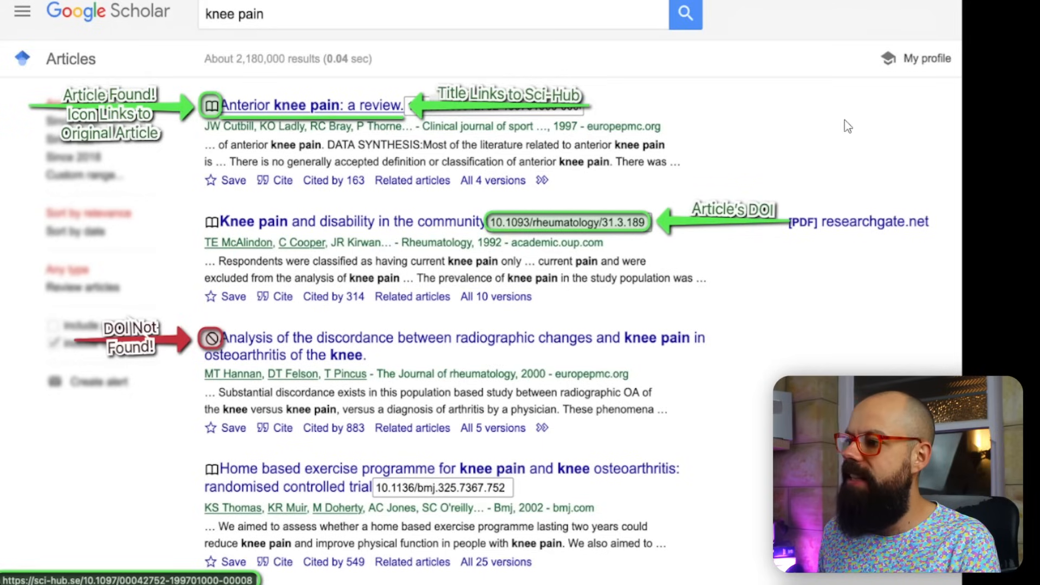
pyautogui.moveTo(861, 226)
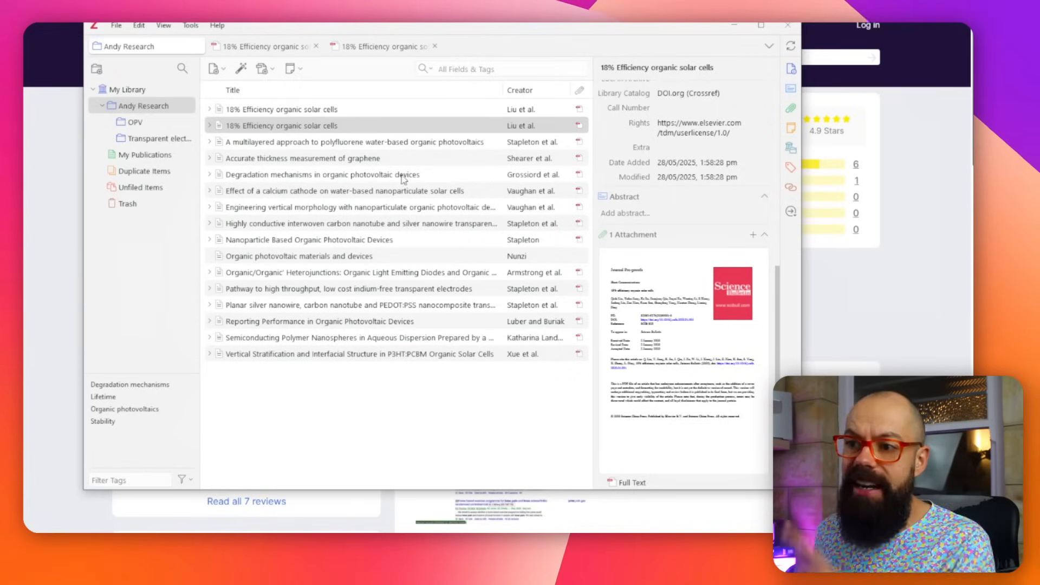
# Step: Check the paper's Attachments section for the Full Text PDF preview
pyautogui.click(240, 68)
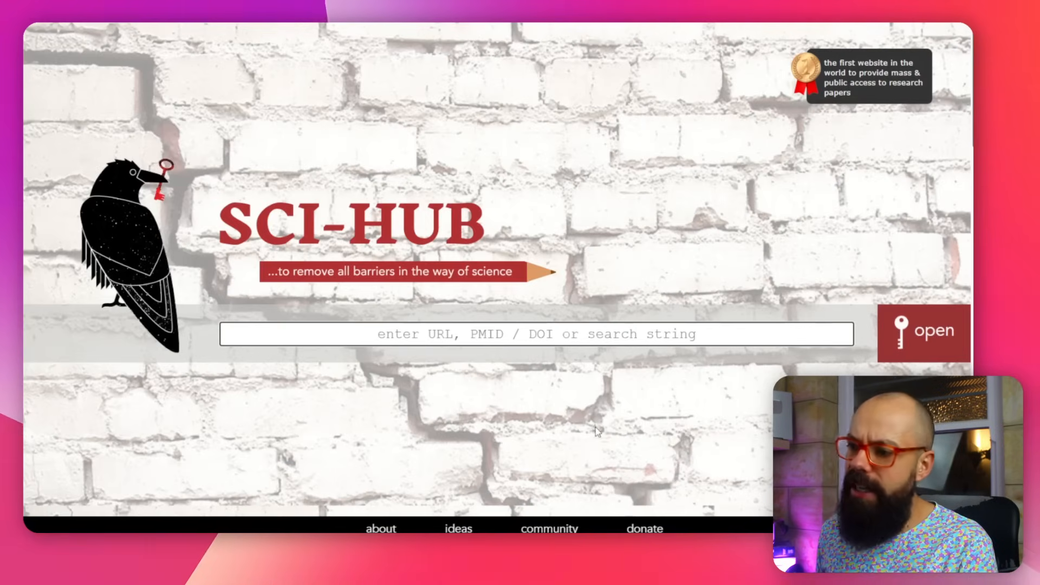
# Step: Scroll Sci-Hub's homepage down to the about section describing its paper library
pyautogui.scroll(-3)
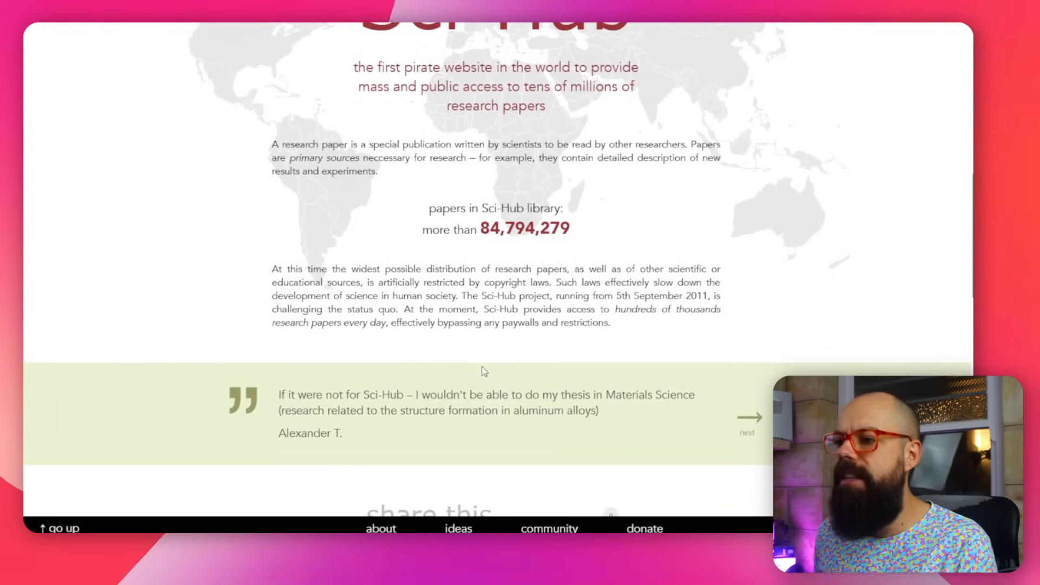
pyautogui.doubleClick(482, 228)
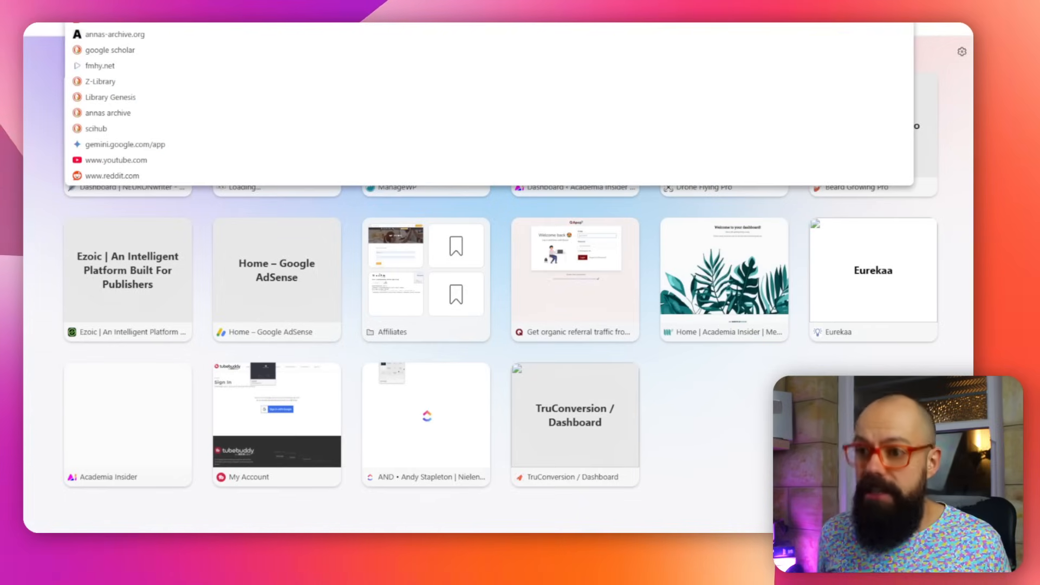
# Step: On annas-archive.org, enter DOI 10.1016/j.scib.2020.01.001 in SciDB and open the paper
pyautogui.click(116, 33)
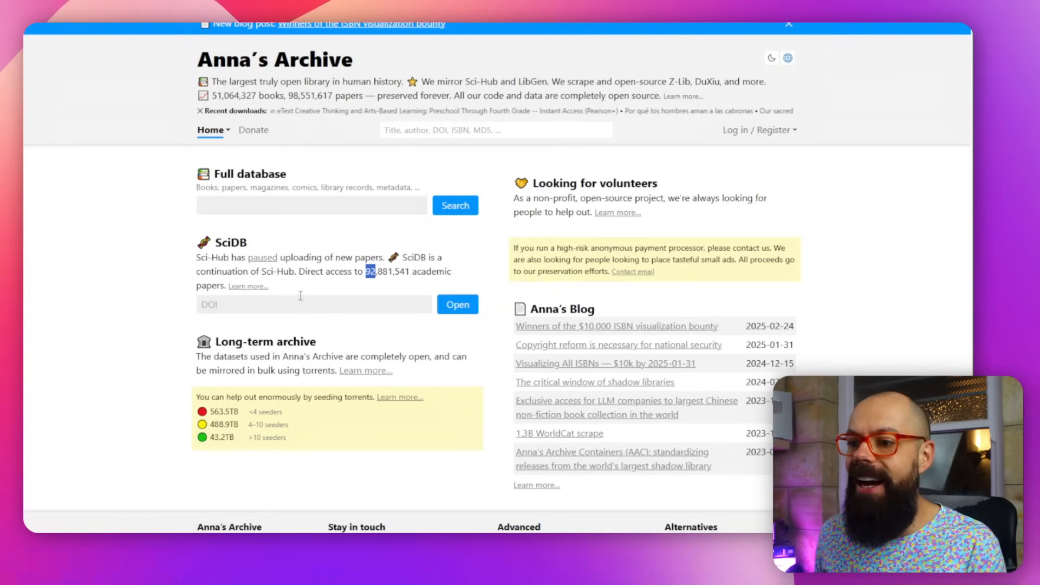
pyautogui.click(313, 304)
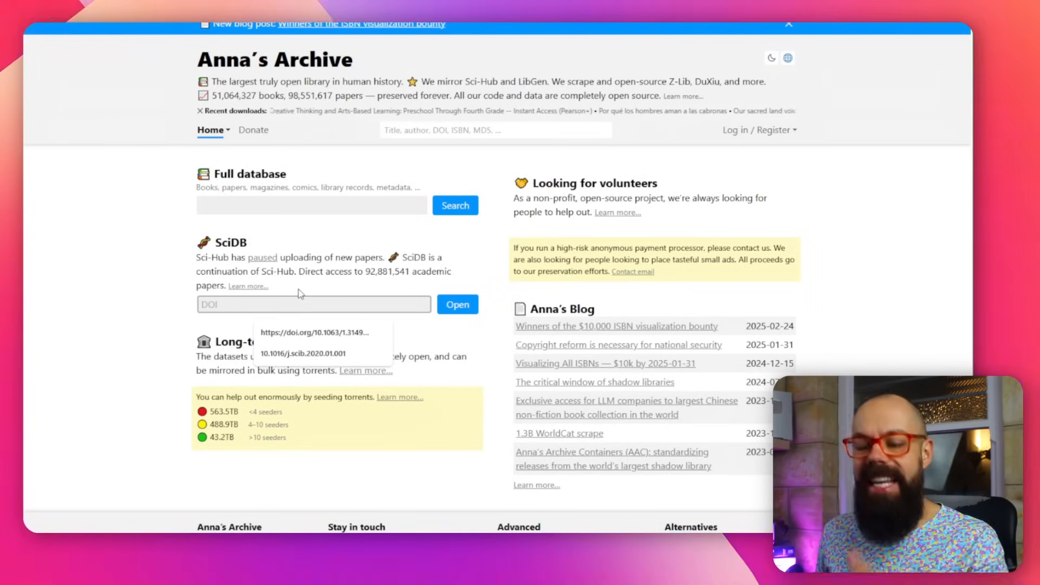
pyautogui.click(458, 304)
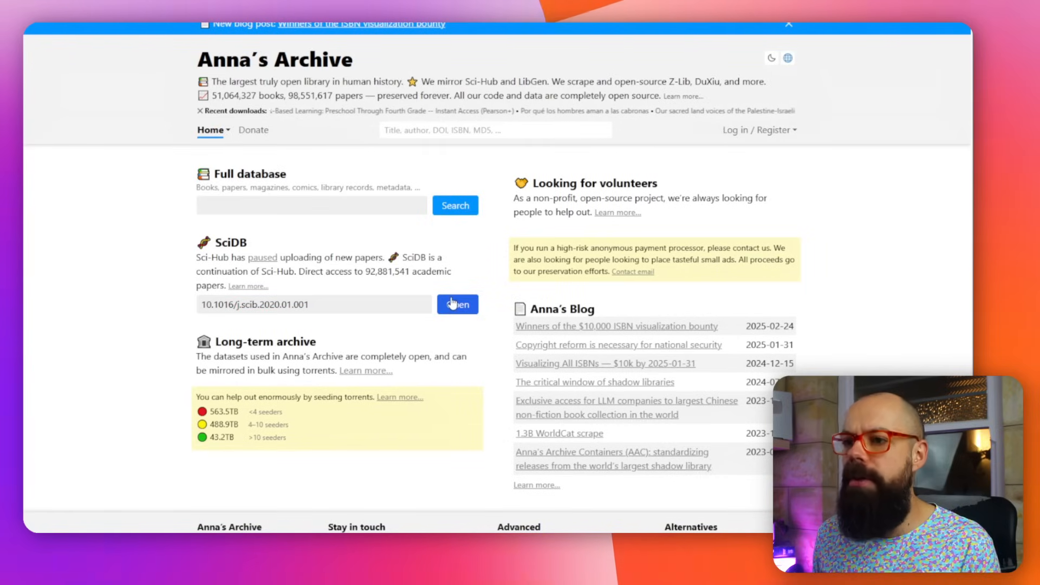
pyautogui.click(458, 304)
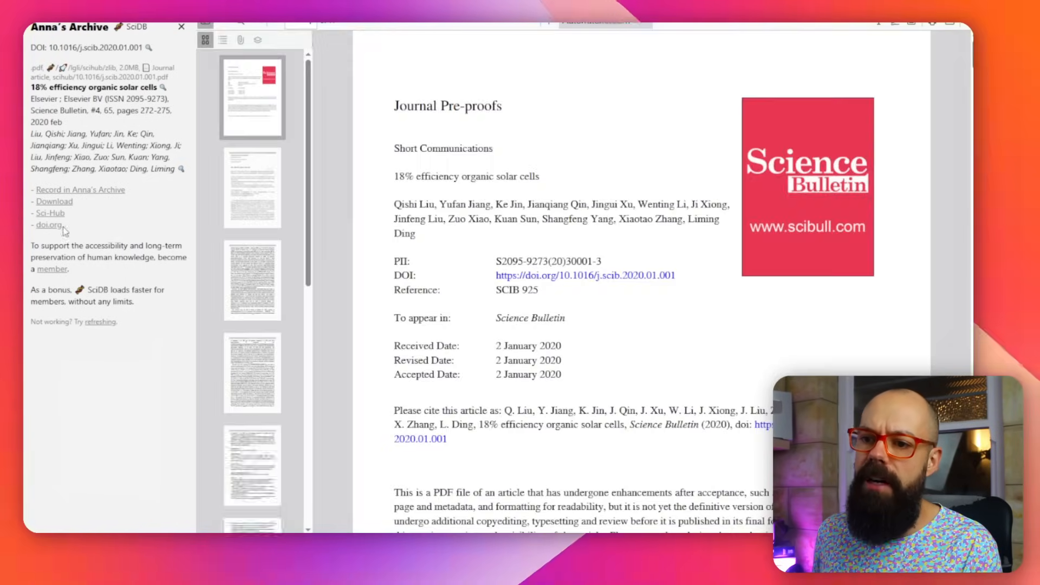
# Step: Scroll the organic solar cells PDF to its second page with author affiliations
pyautogui.scroll(-3)
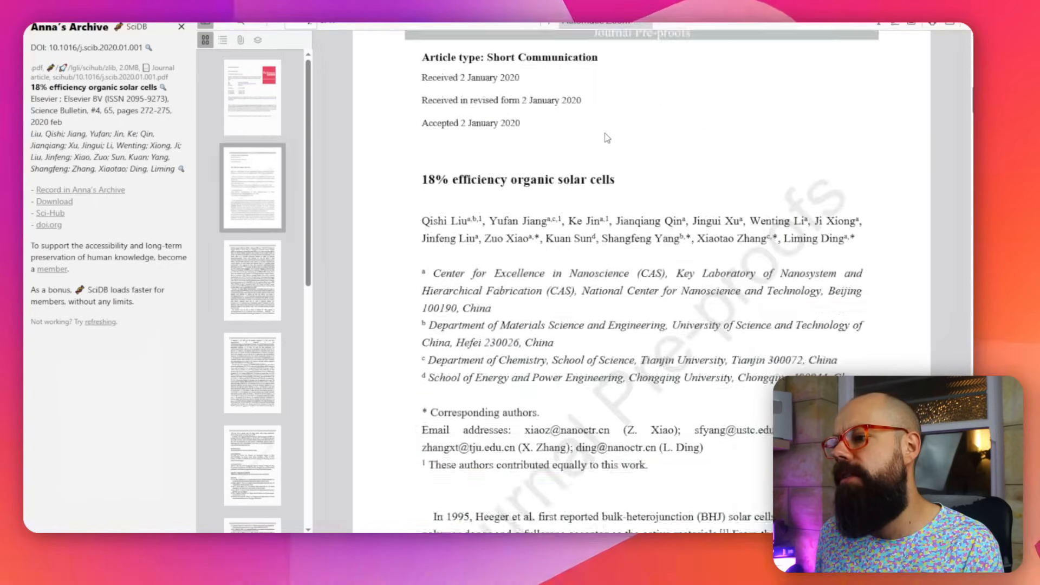